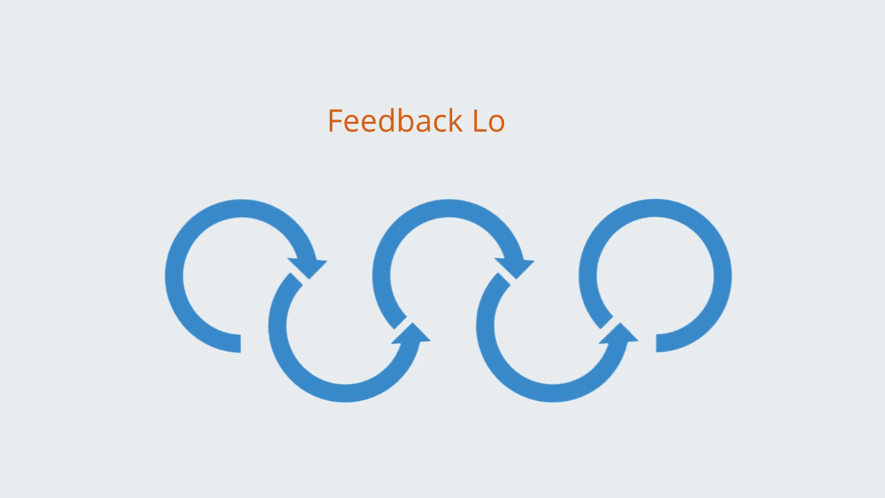
type("ops")
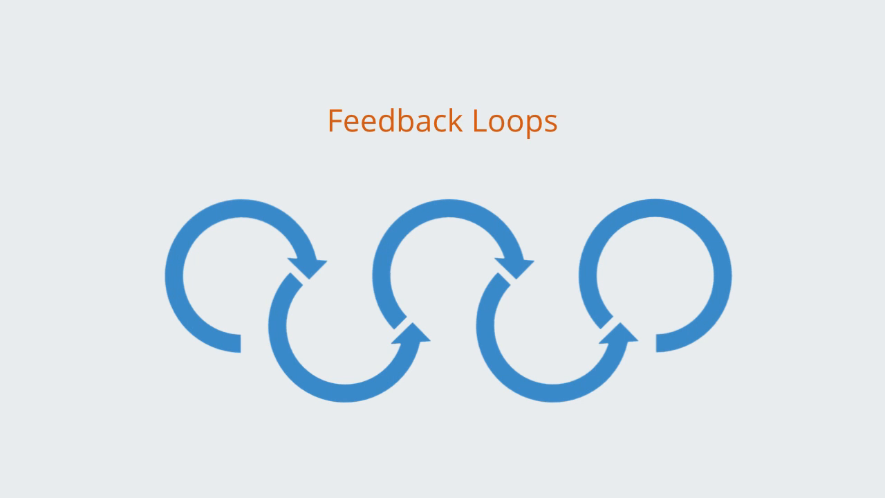